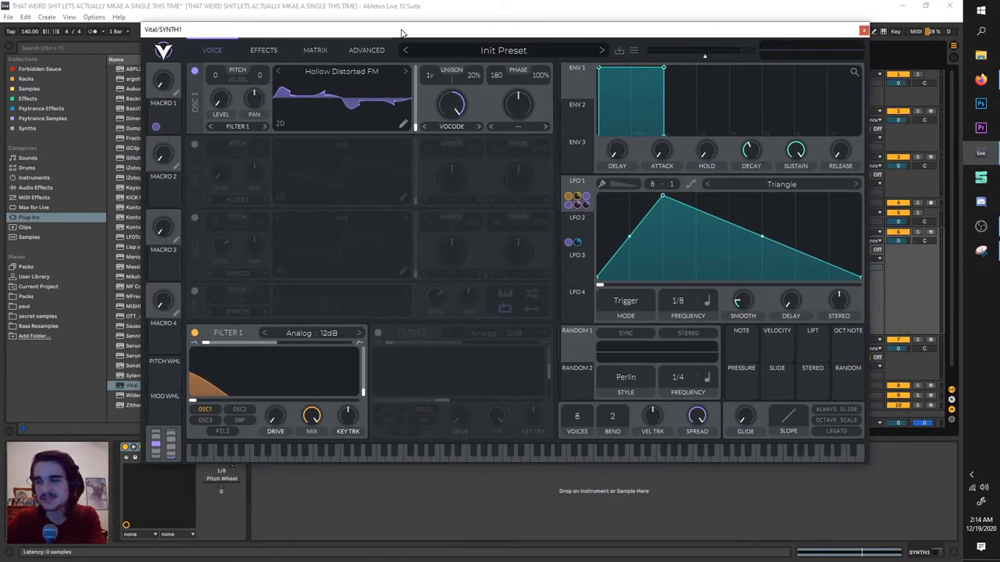
- Load the Glorkglunk 'Hollow Distorted FM' wavetable into oscillator 1 and close the library
click(288, 54)
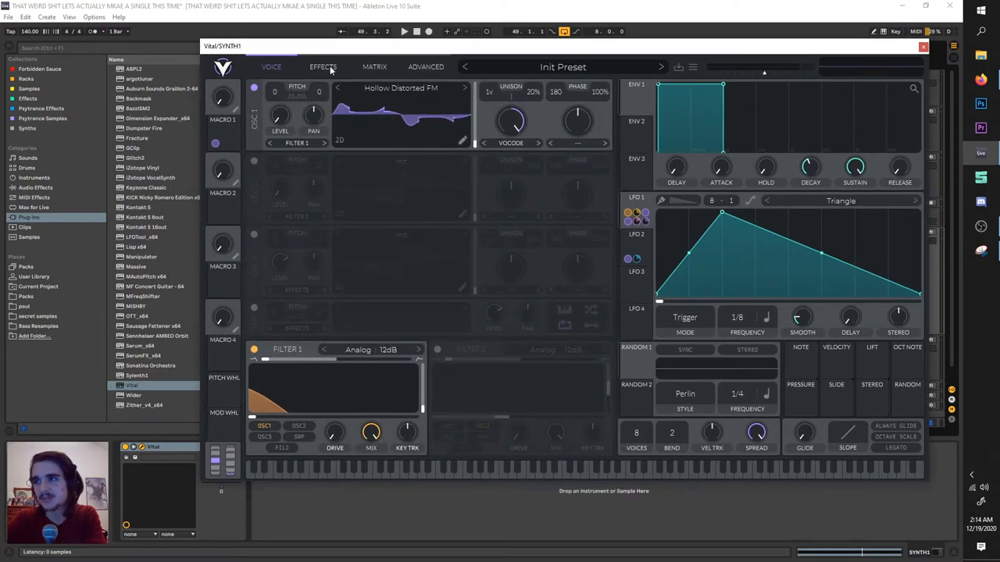
mouse_move(351, 70)
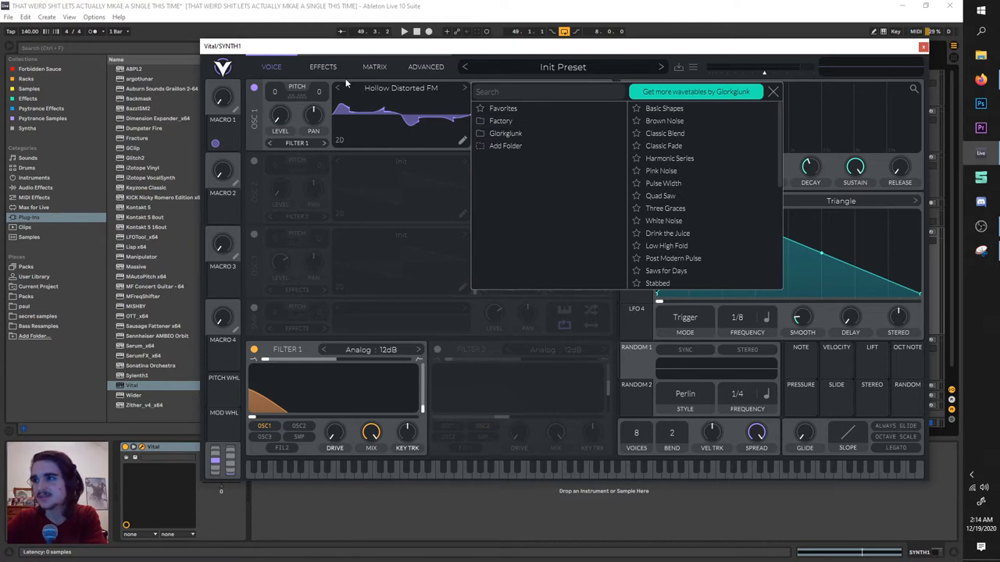
click(773, 91)
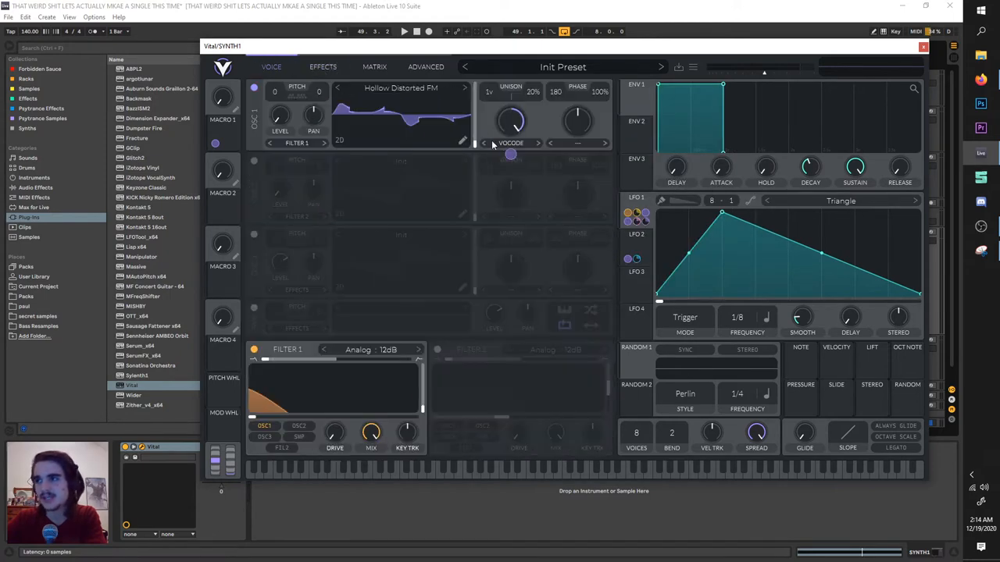
click(510, 143)
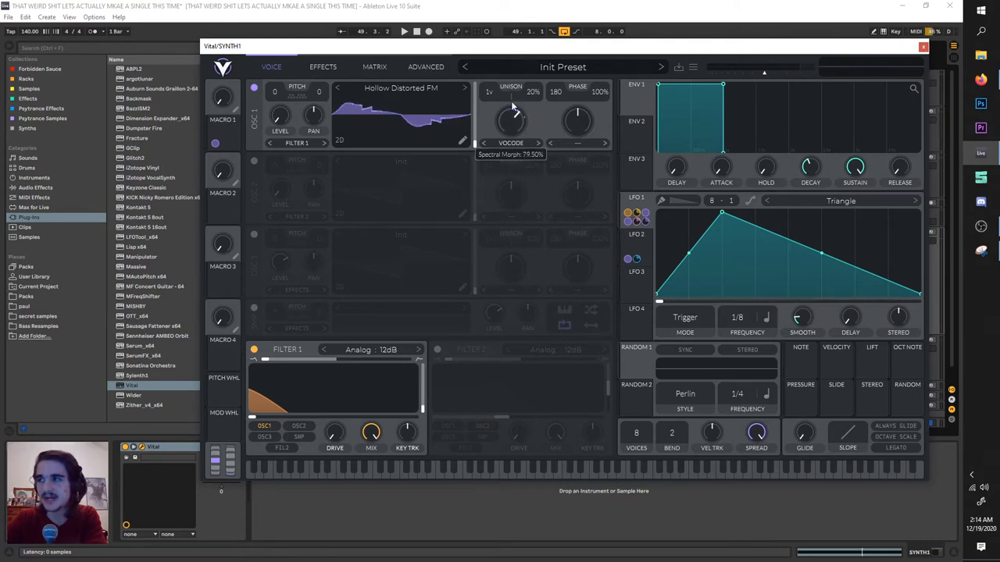
click(325, 66)
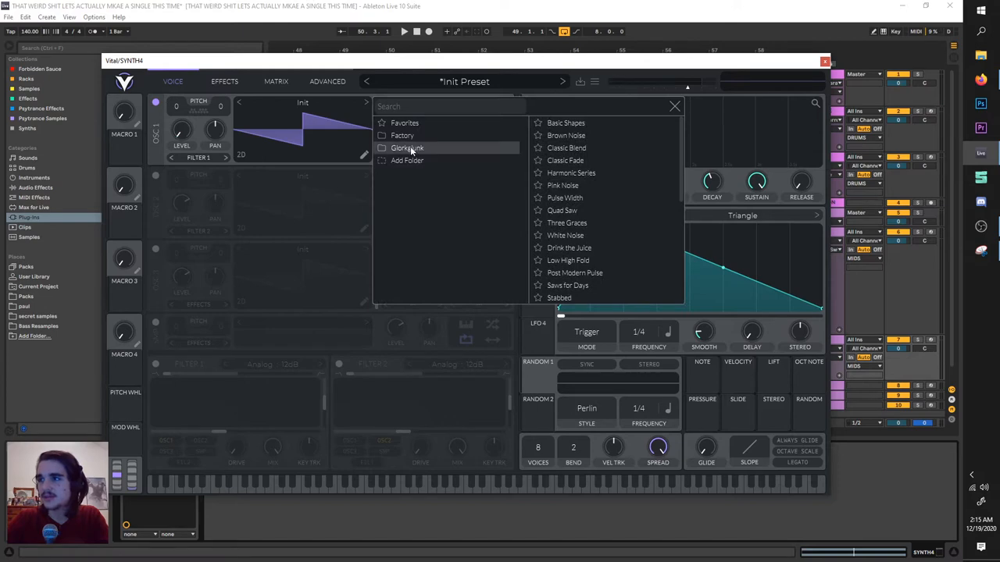
click(406, 147)
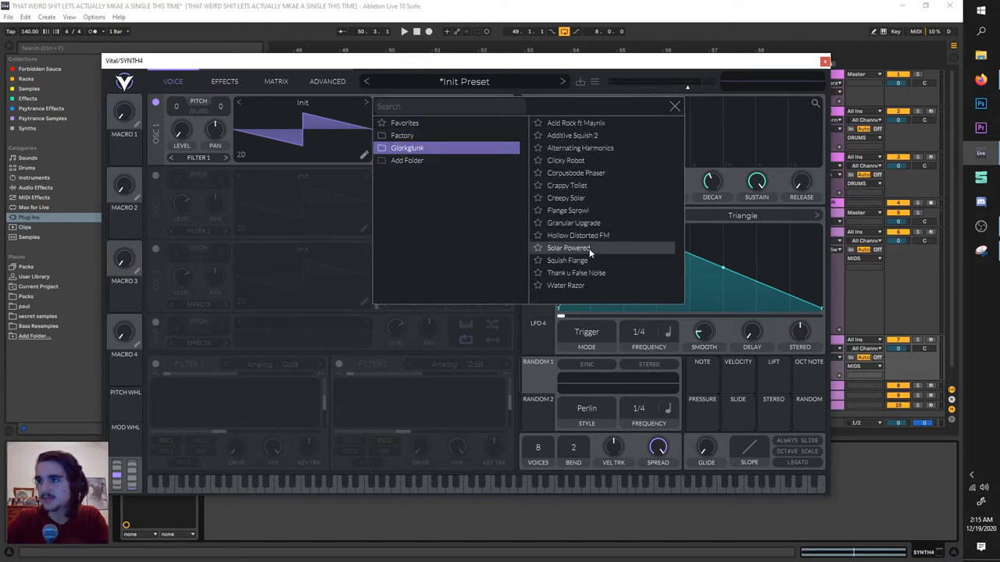
mouse_move(578, 235)
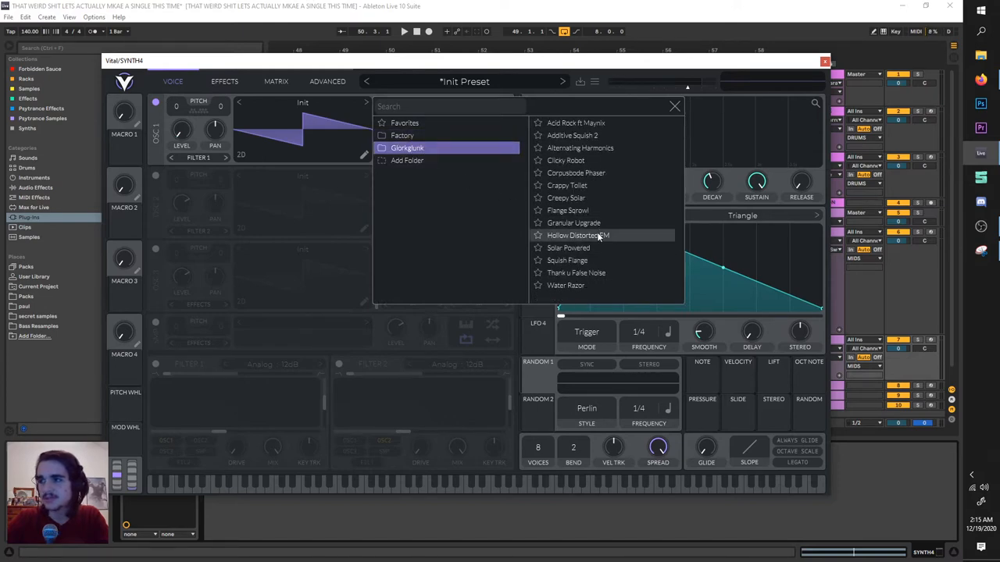
click(578, 235)
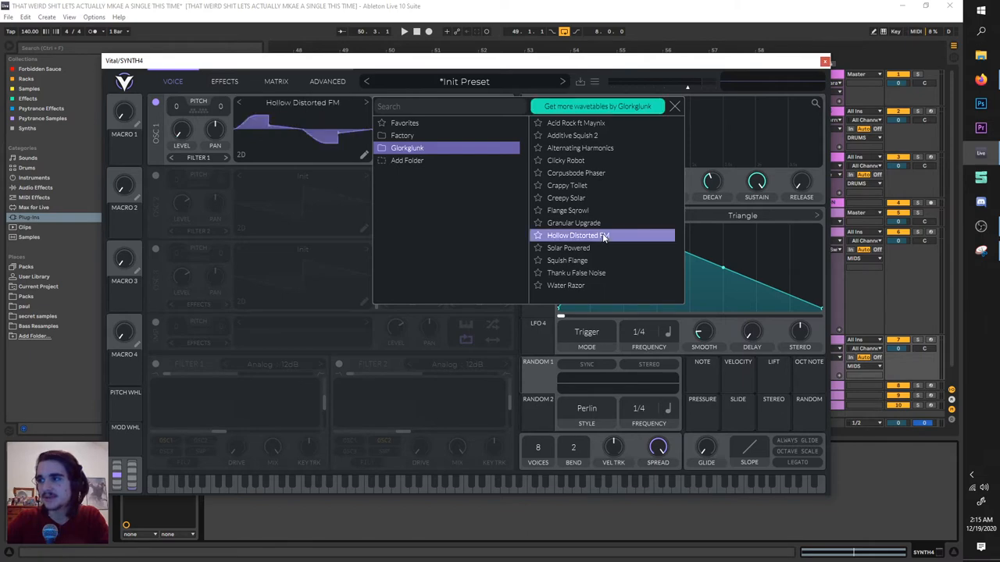
click(576, 235)
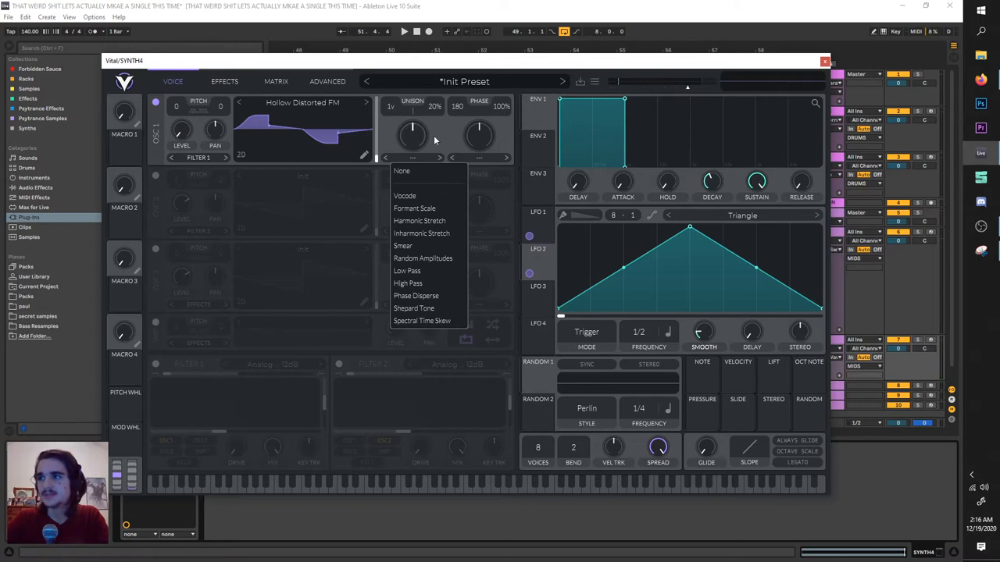
- Set spectral morph to Vocode, audition the patch, and route LFO 1 to filter cutoff
click(405, 195)
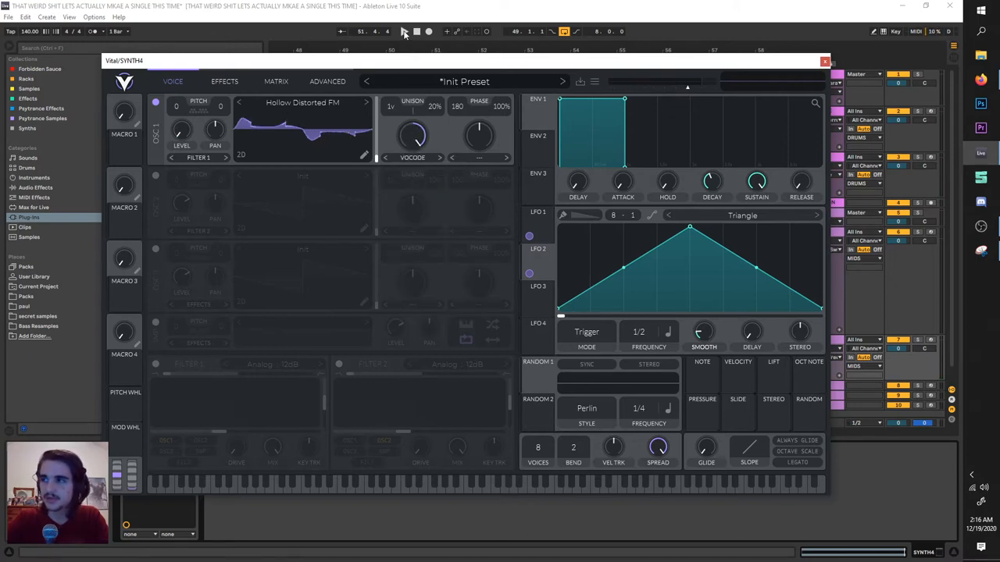
click(403, 32)
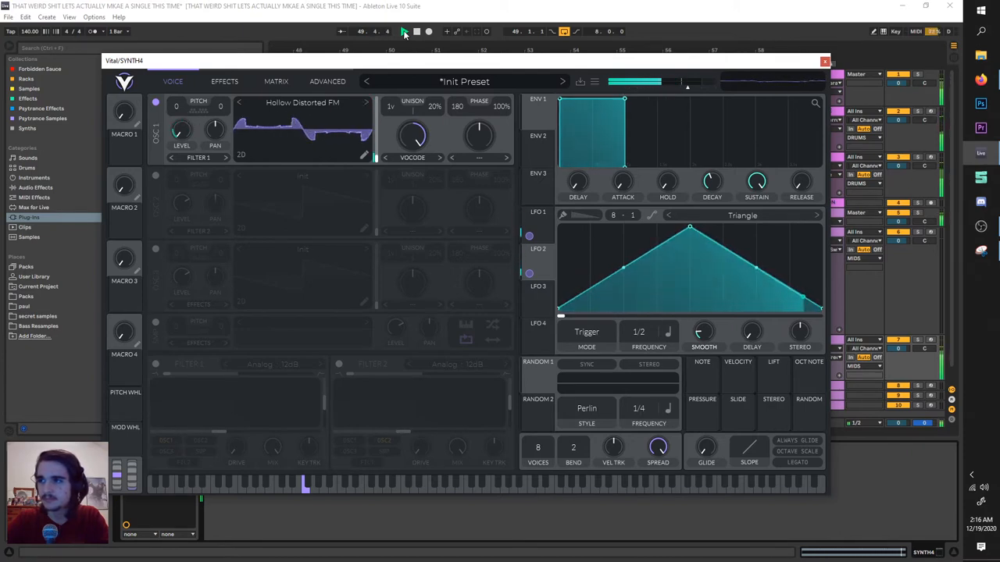
click(404, 31)
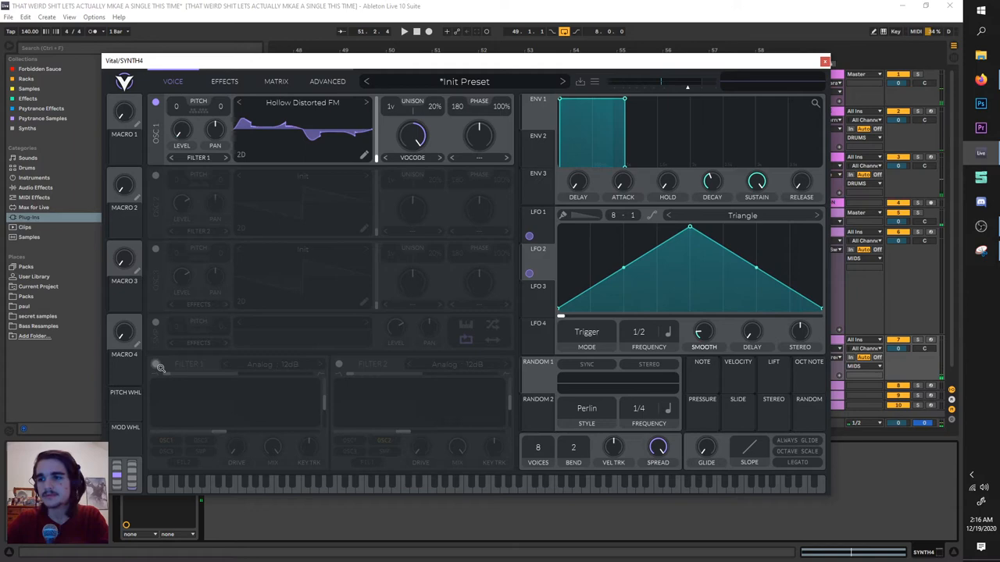
mouse_move(155, 365)
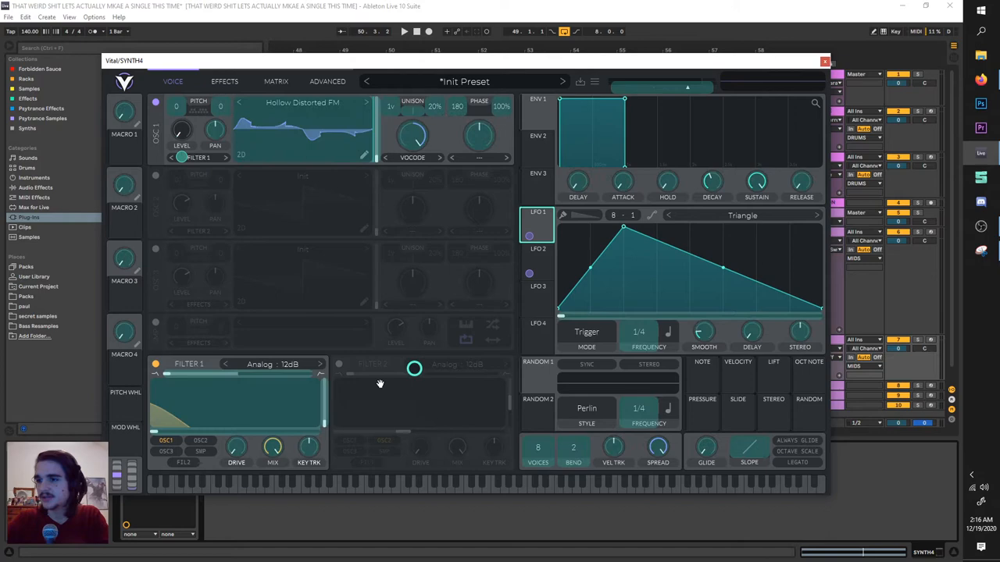
click(404, 32)
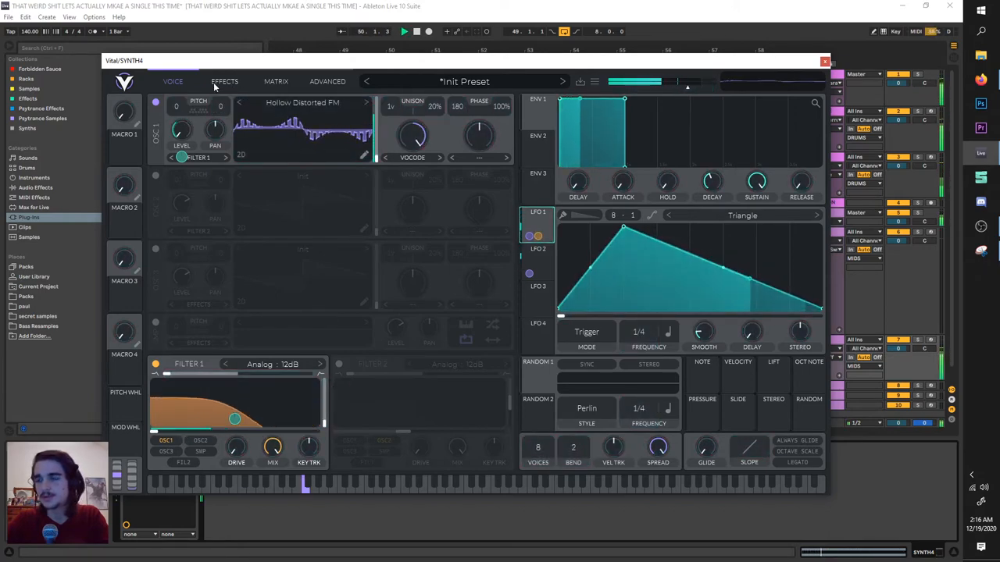
click(224, 80)
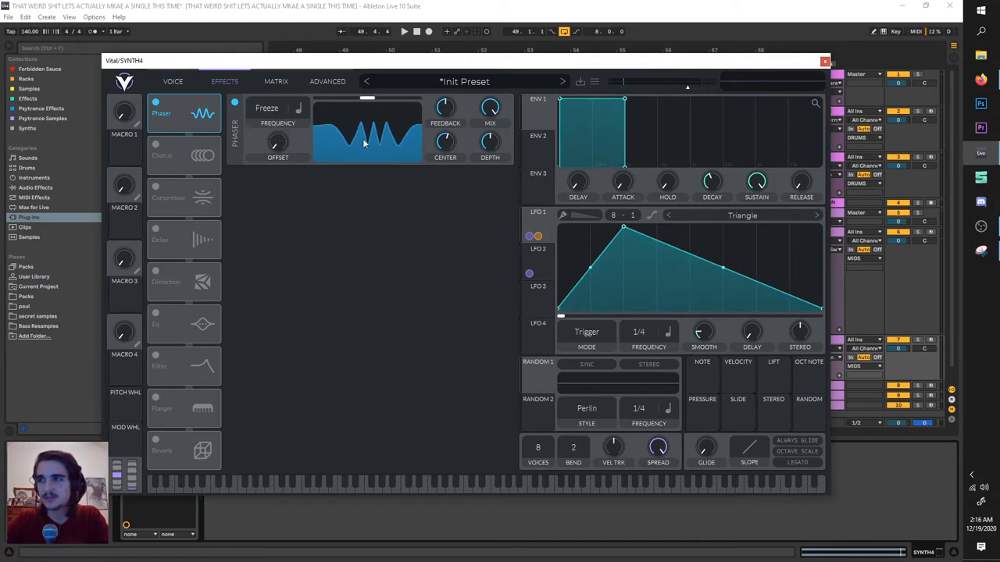
- Reshape the phaser response and notch blend, with LFO 2 modulating the phaser center
drag(367, 98, 382, 101)
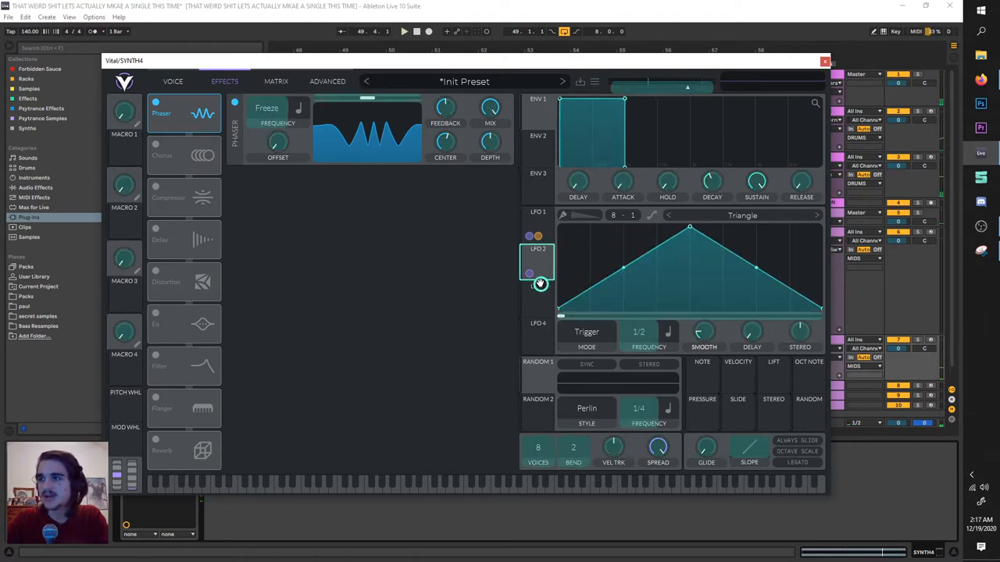
drag(444, 142, 445, 144)
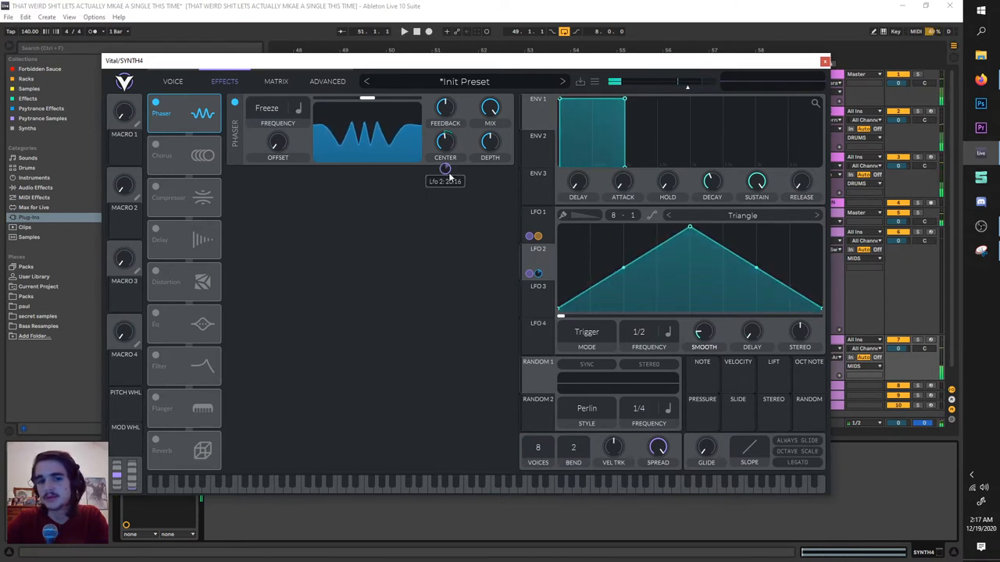
click(403, 31)
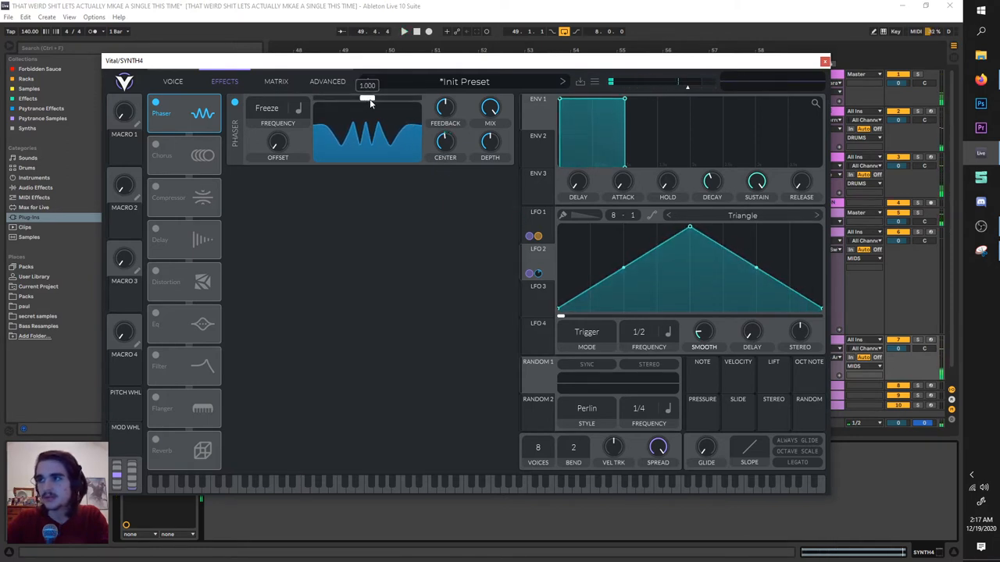
drag(371, 100, 383, 99)
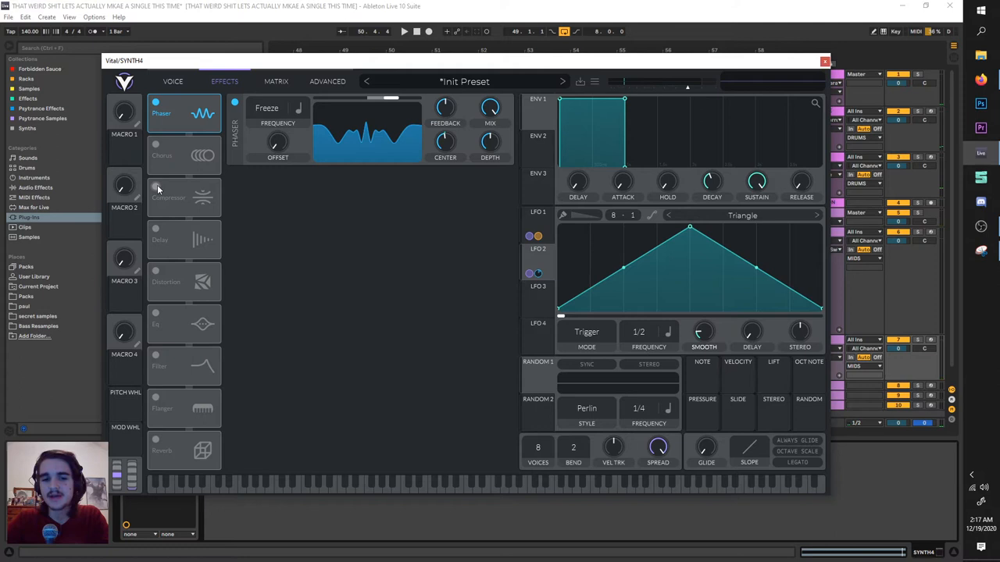
- Enable the multiband compressor, toggling it off and back on to compare
click(156, 145)
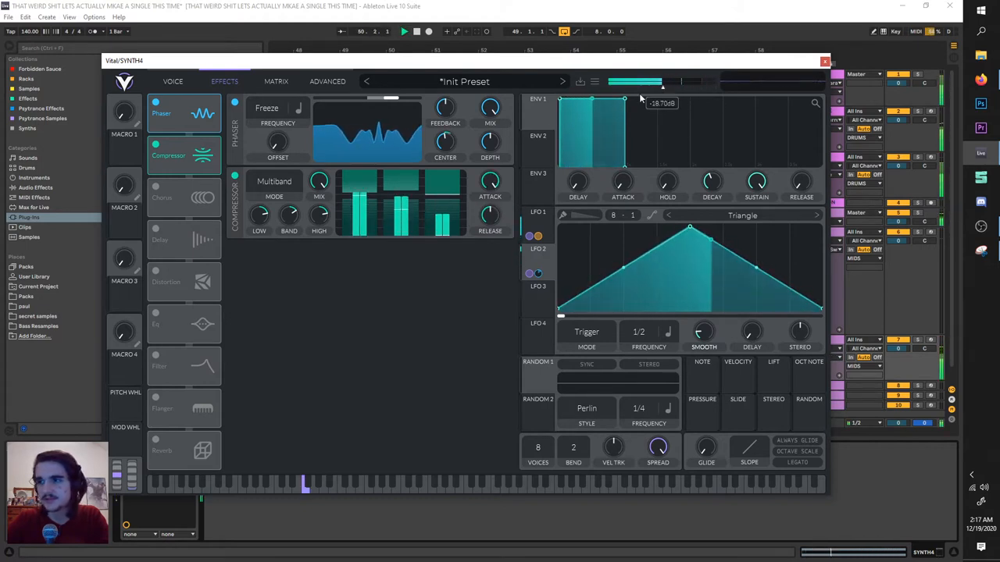
click(155, 146)
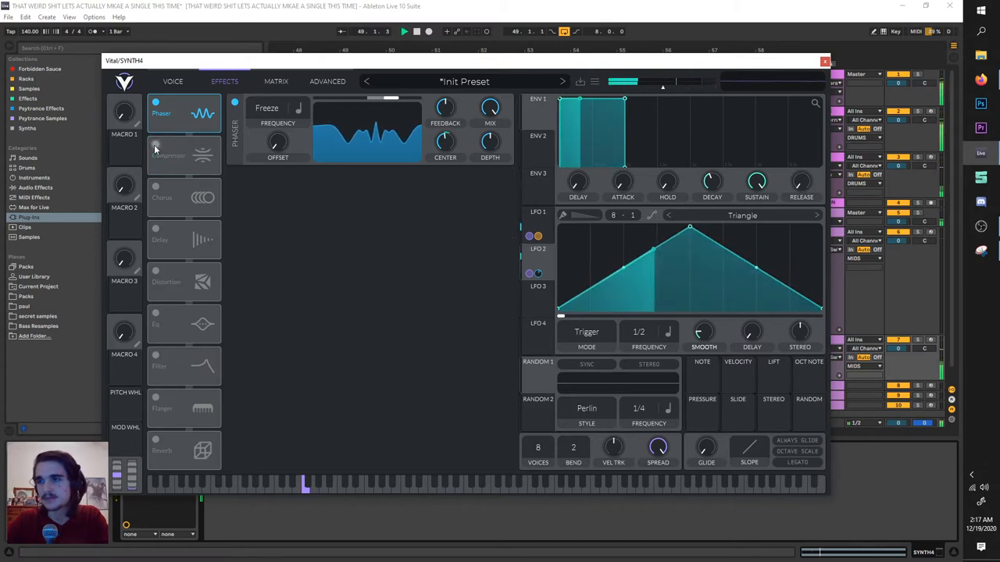
click(157, 145)
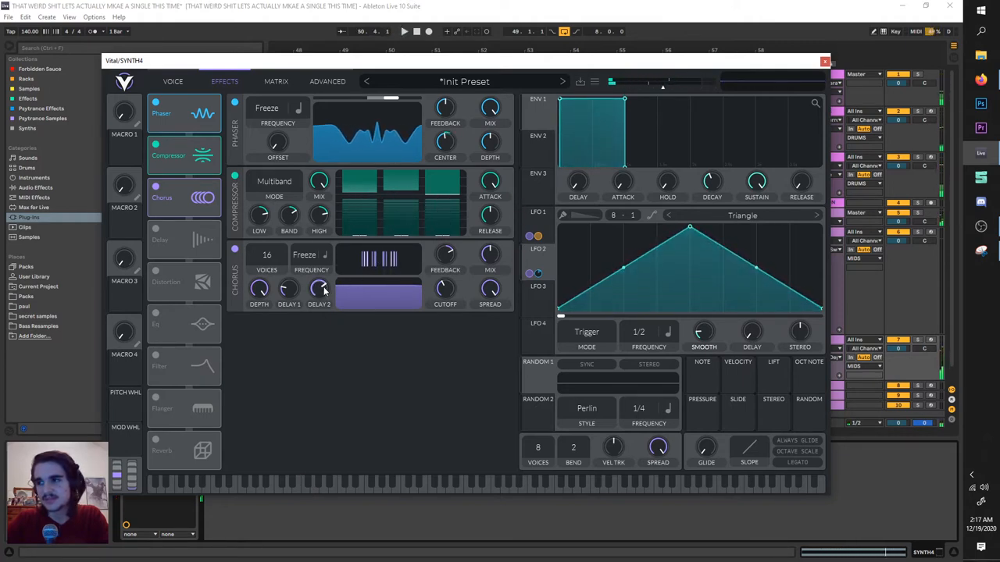
- Set the chorus second delay to about 16 ms and feedback to about 47%
drag(319, 289, 319, 273)
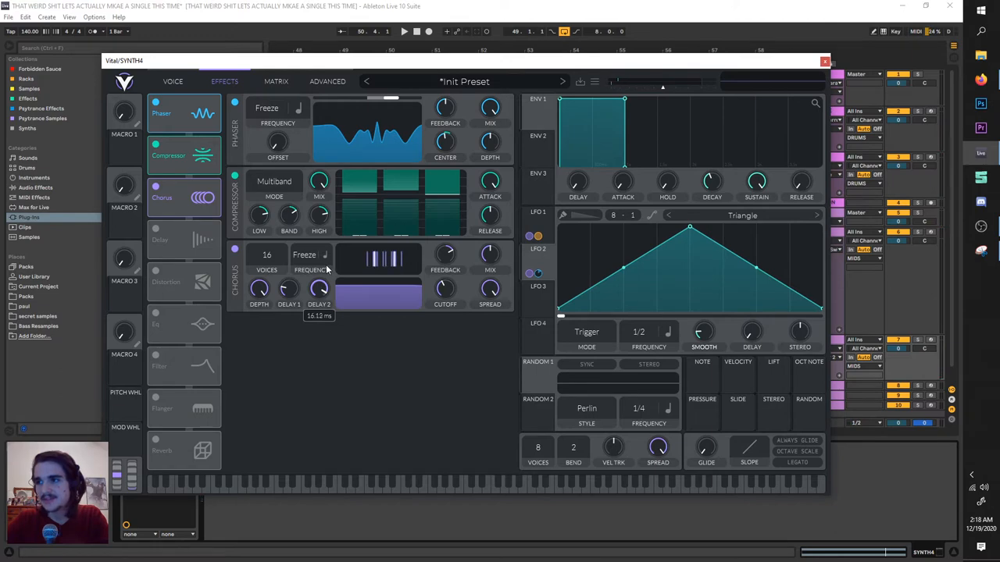
drag(288, 291, 288, 296)
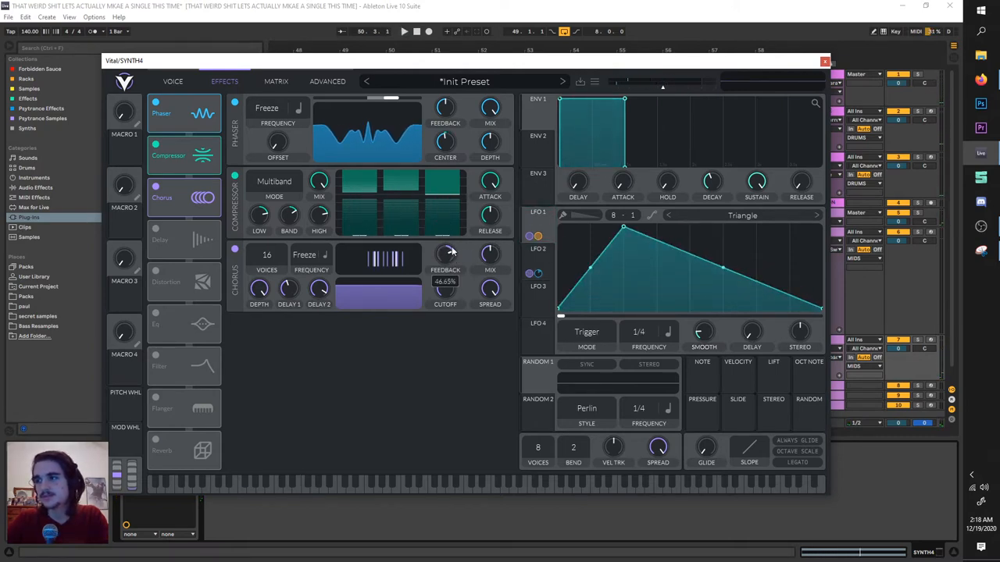
drag(445, 253, 445, 266)
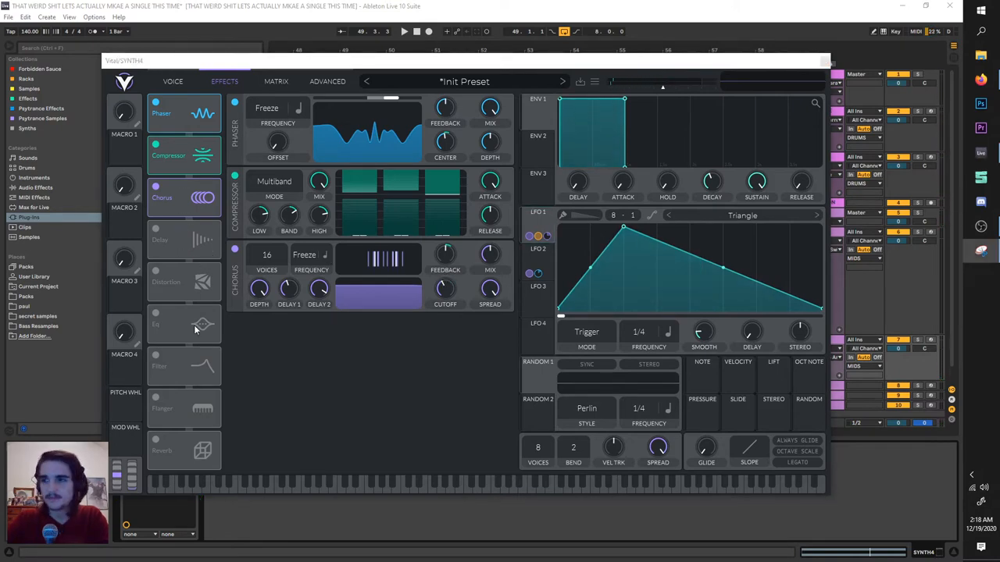
- Enable the delay effect, choose its time mode, and lower feedback to 1%
click(155, 229)
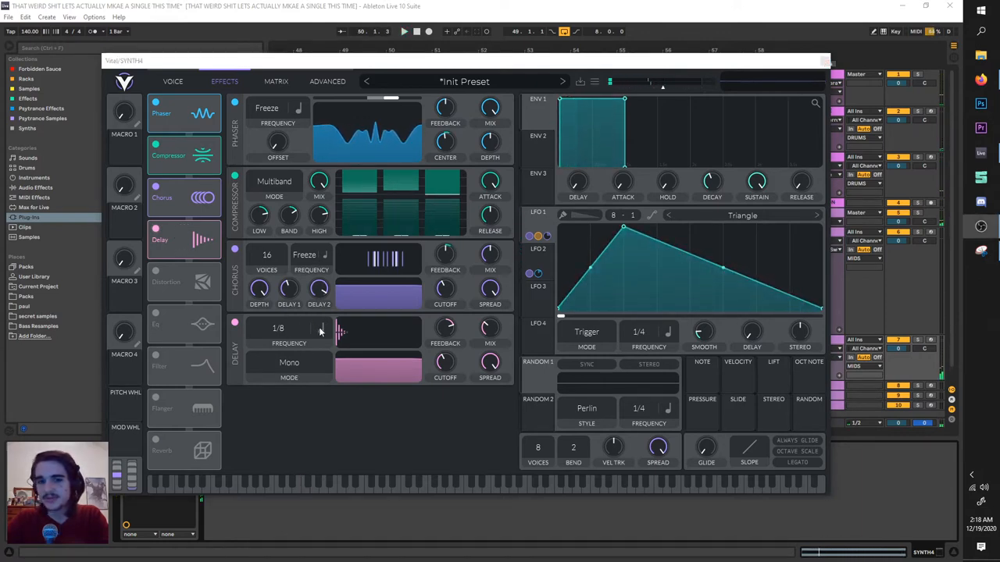
click(320, 329)
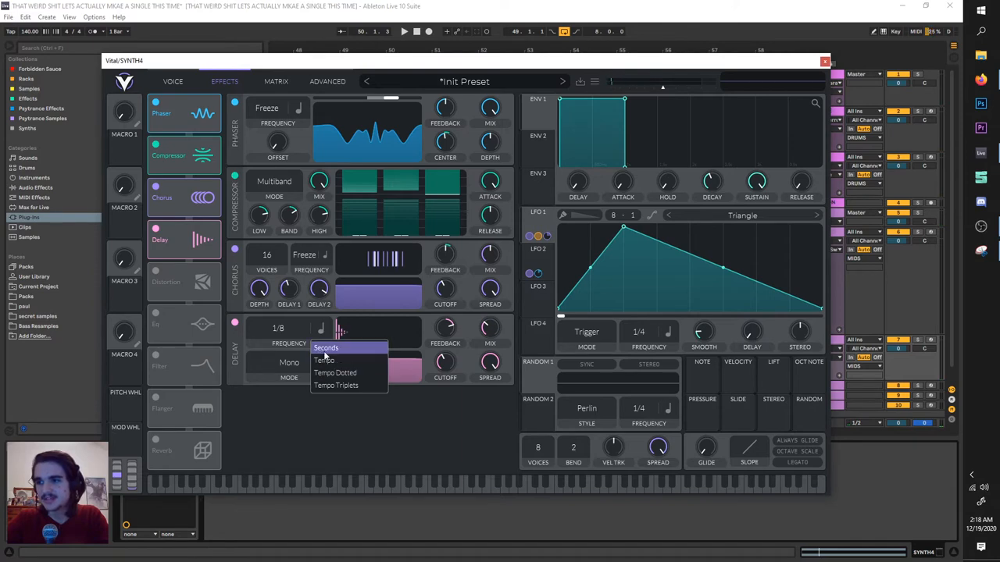
click(326, 348)
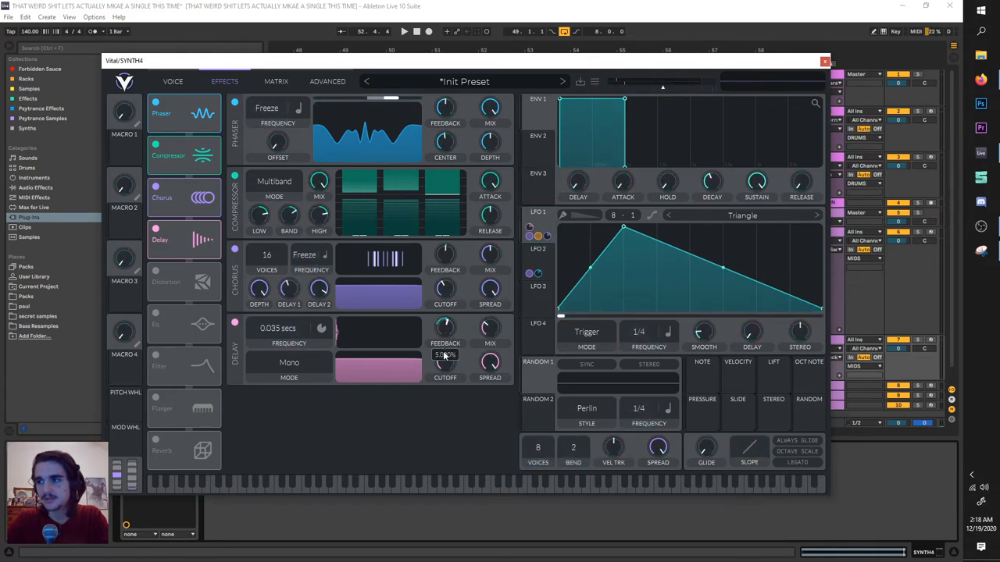
drag(445, 326, 445, 351)
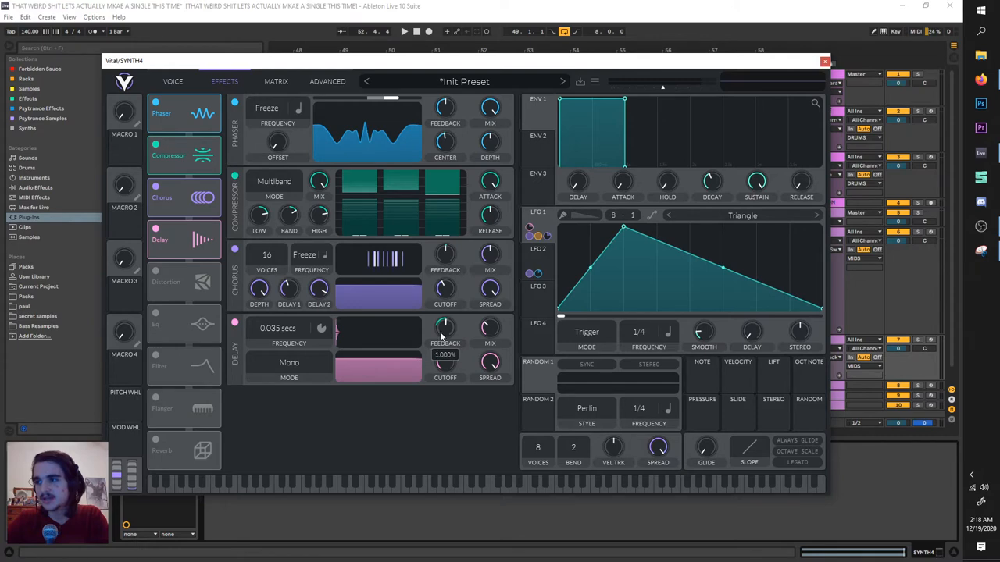
drag(446, 328, 445, 344)
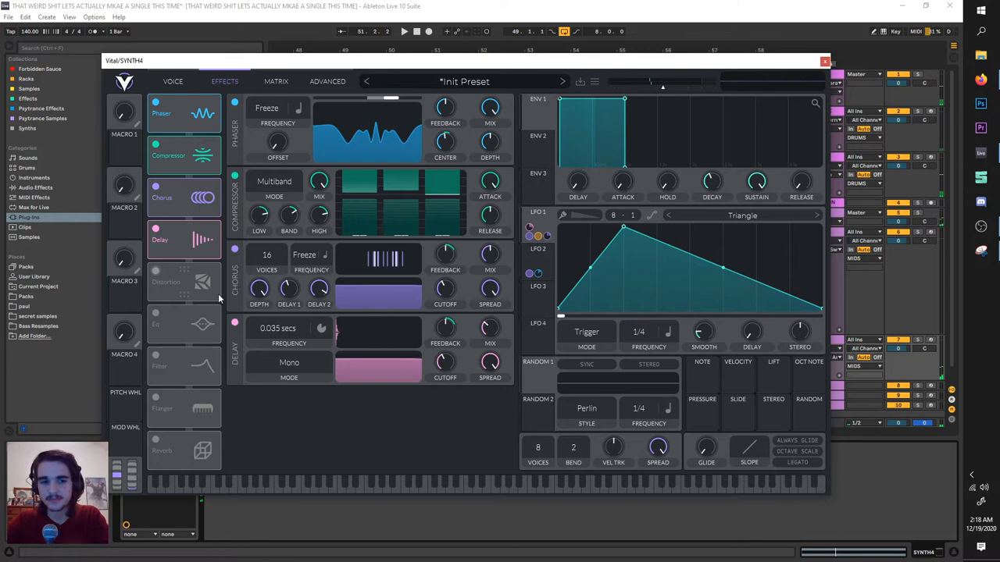
- Enable the flanger with its frequency set to Freeze and offset turned down
click(155, 397)
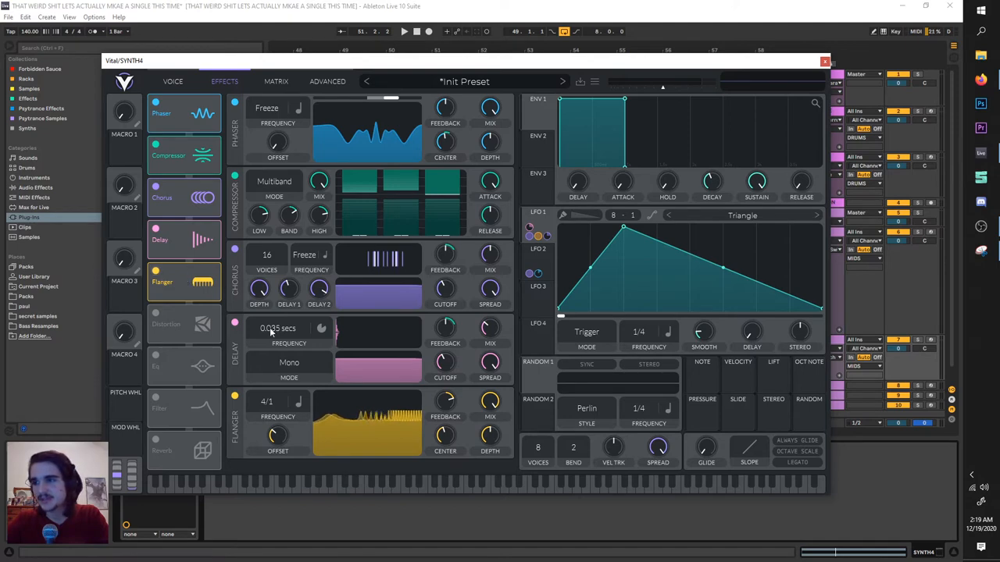
click(404, 31)
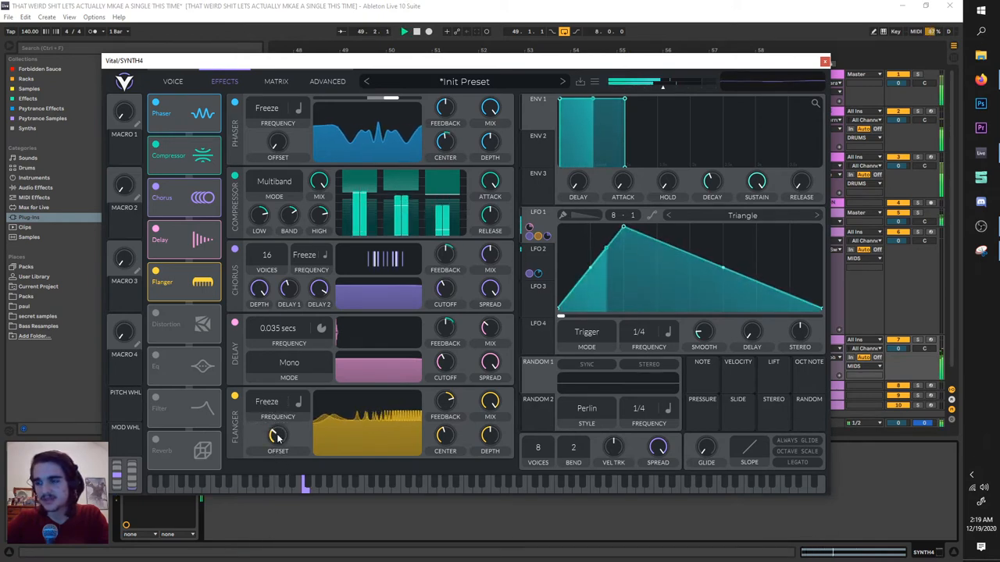
drag(277, 435, 277, 421)
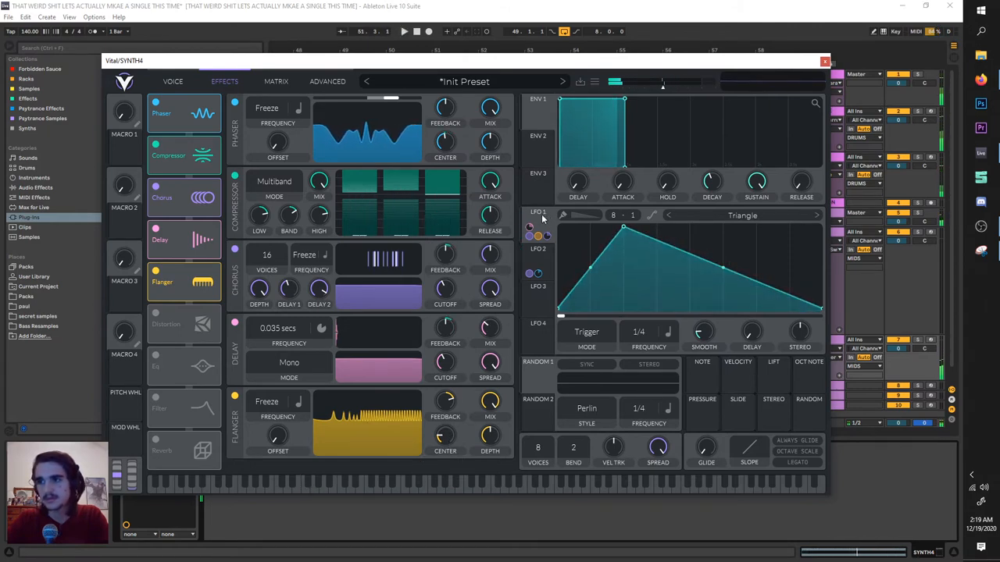
drag(445, 410, 446, 426)
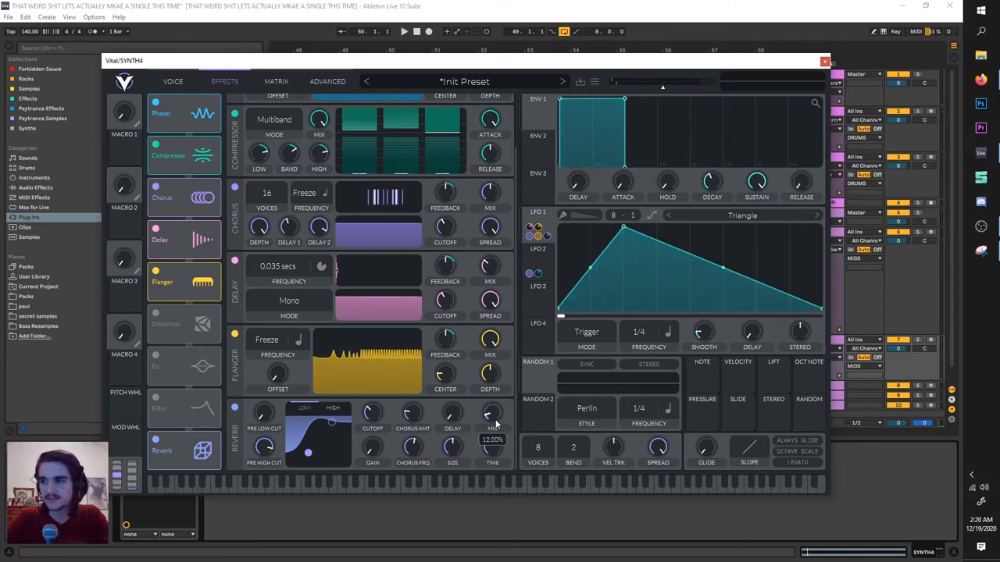
- Set the reverb mix to 12%, check the Voice page, then close Vital
drag(490, 414, 490, 422)
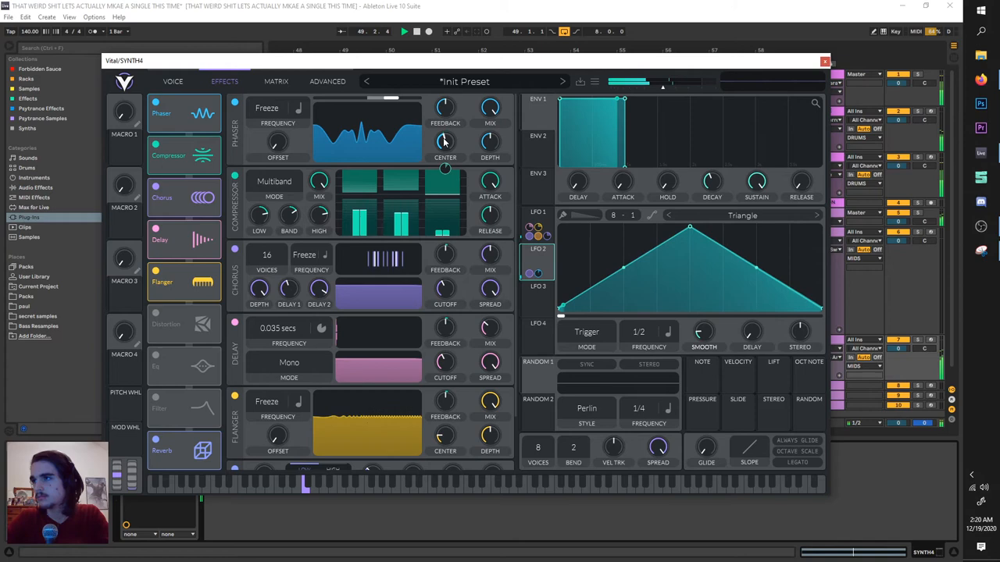
click(164, 82)
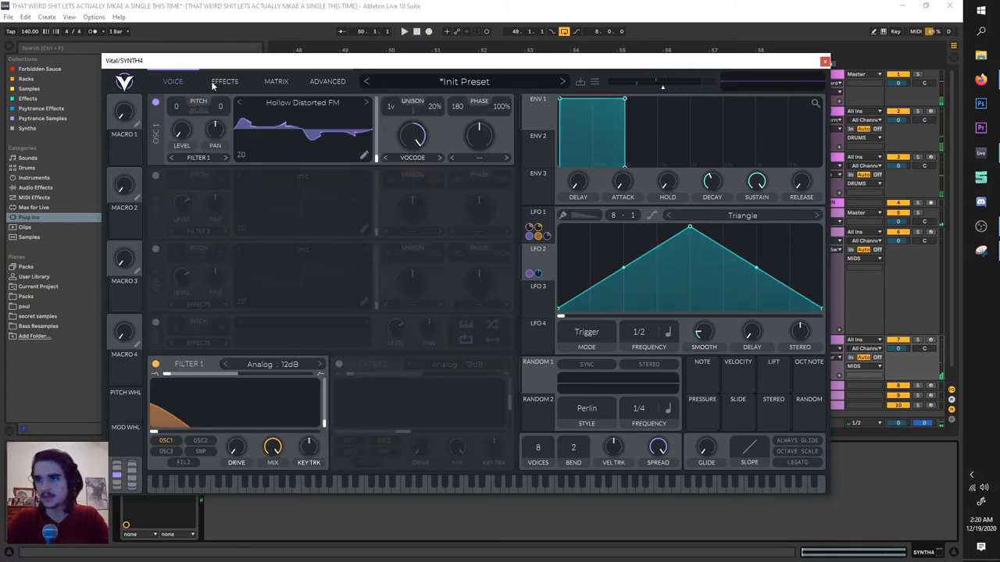
click(224, 81)
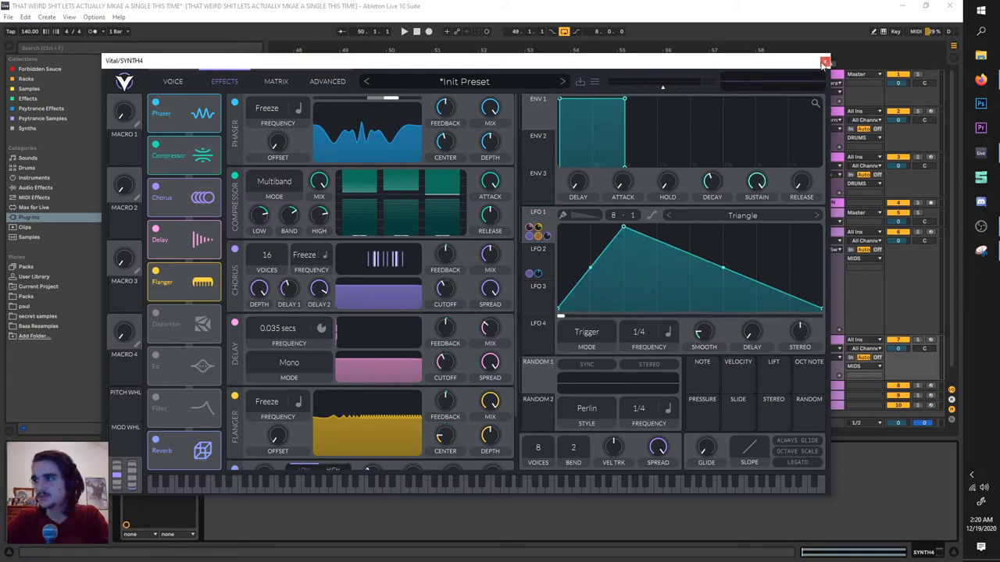
click(823, 61)
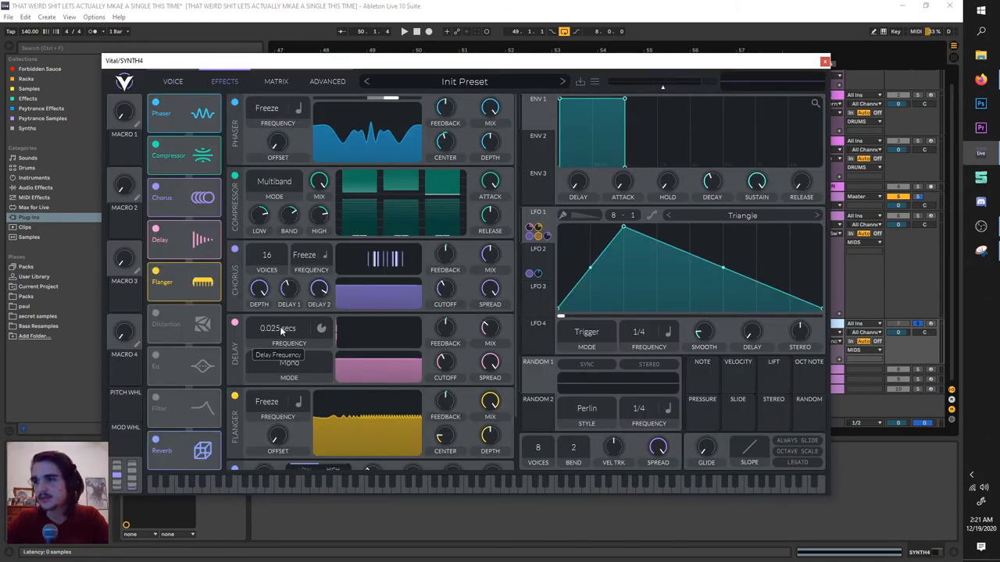
- Bring the delay time down to 0.032 seconds and glance at the Voice page
drag(278, 328, 277, 320)
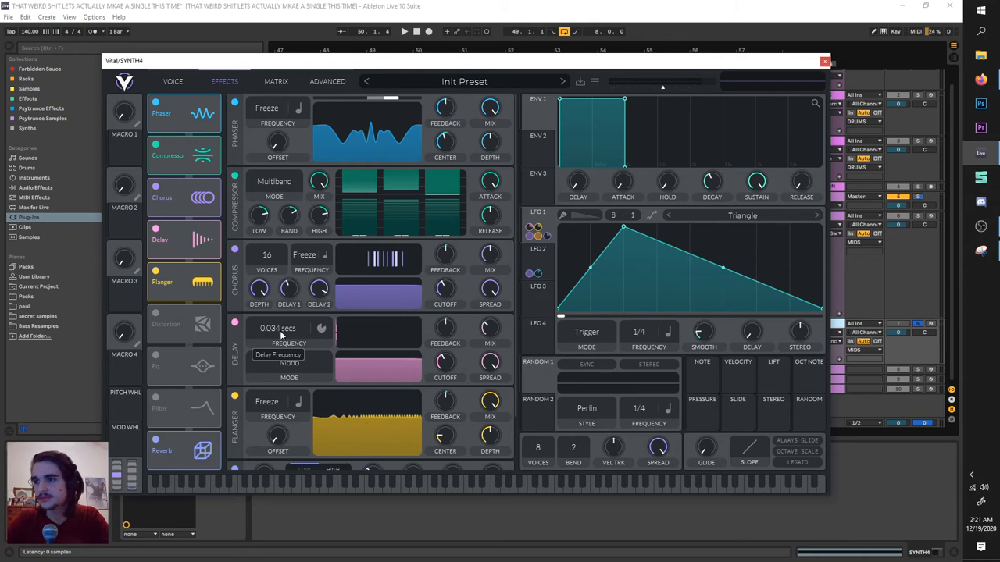
drag(277, 328, 277, 332)
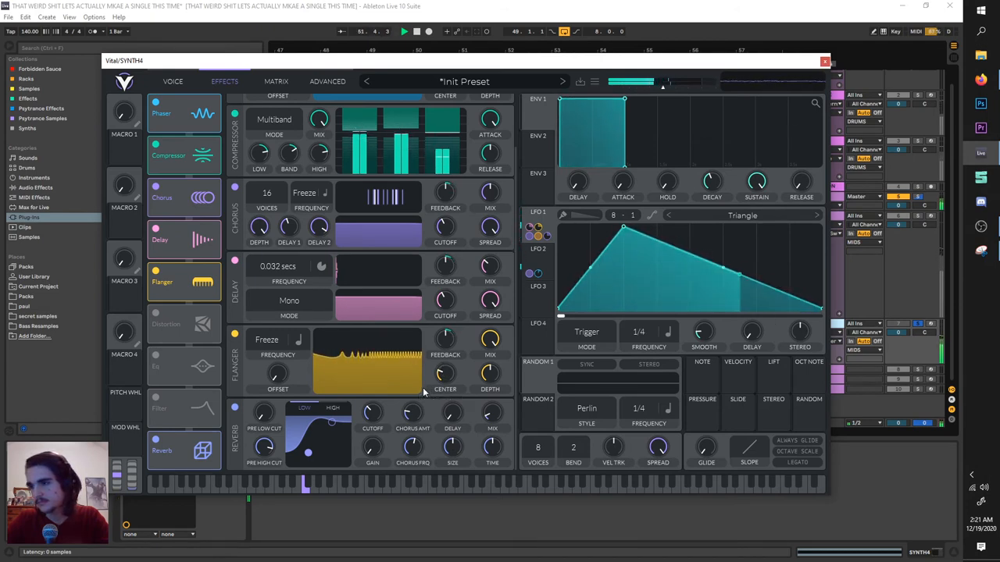
click(172, 81)
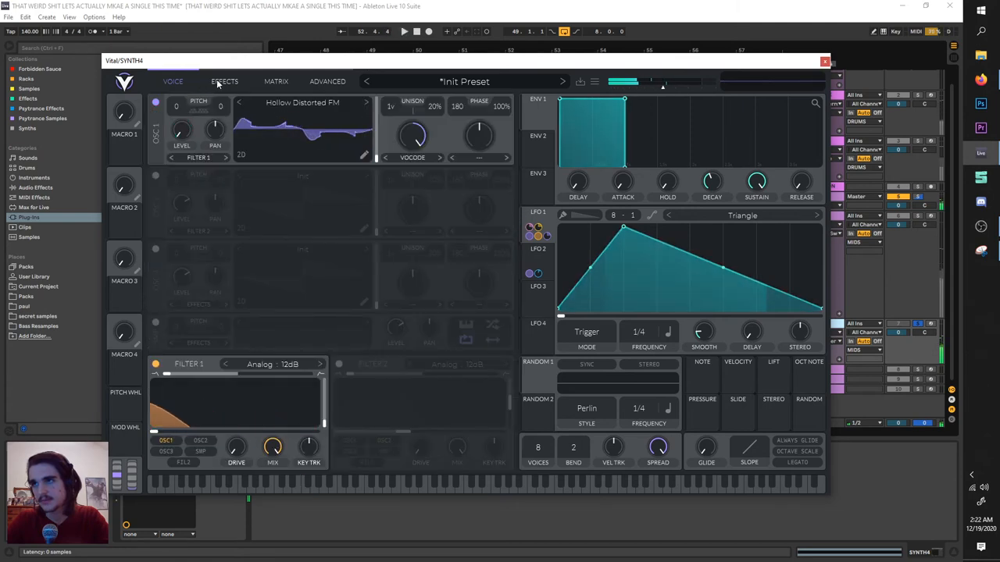
click(224, 81)
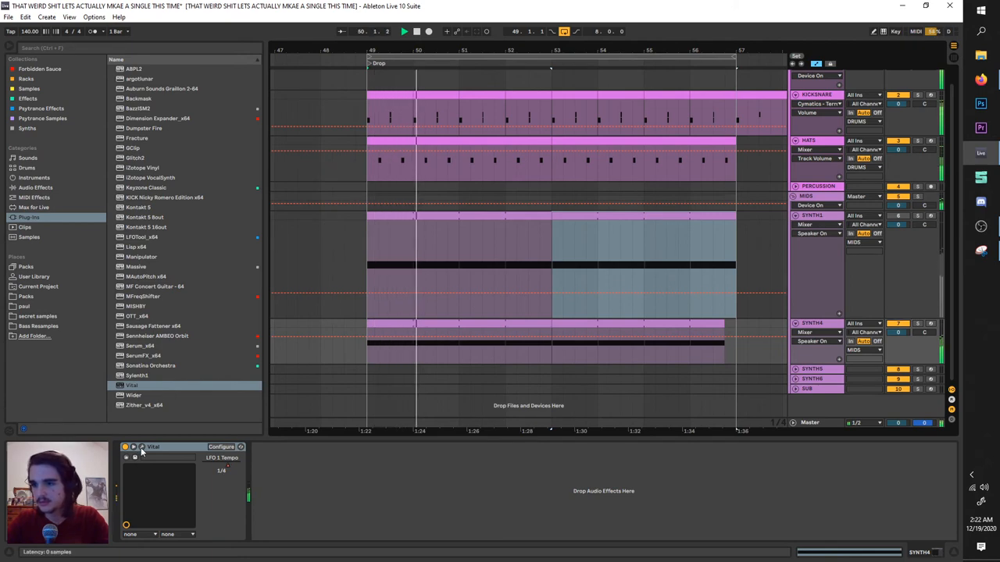
- Reopen Vital on the effects page and lengthen the delay time to 0.039 seconds
click(142, 447)
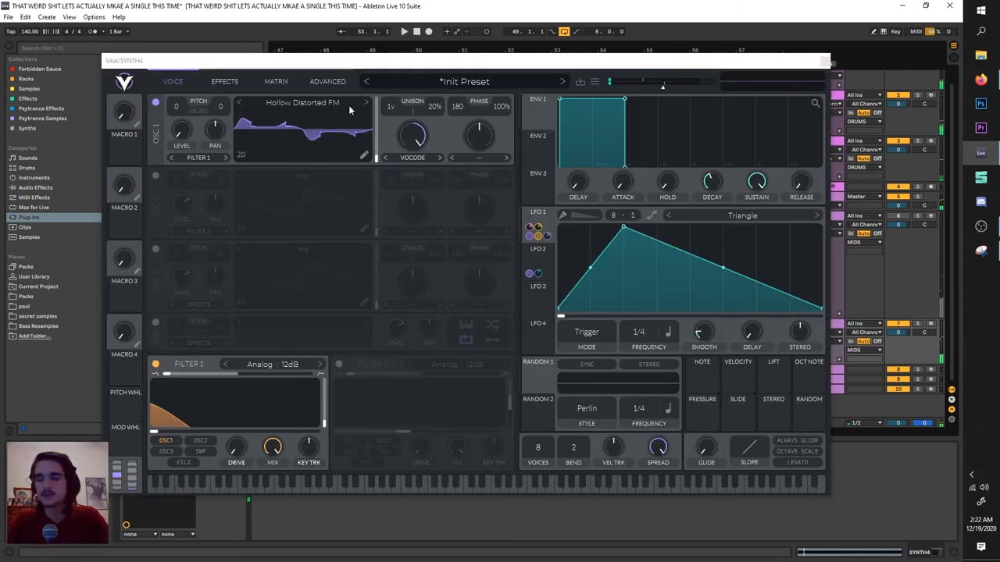
click(225, 81)
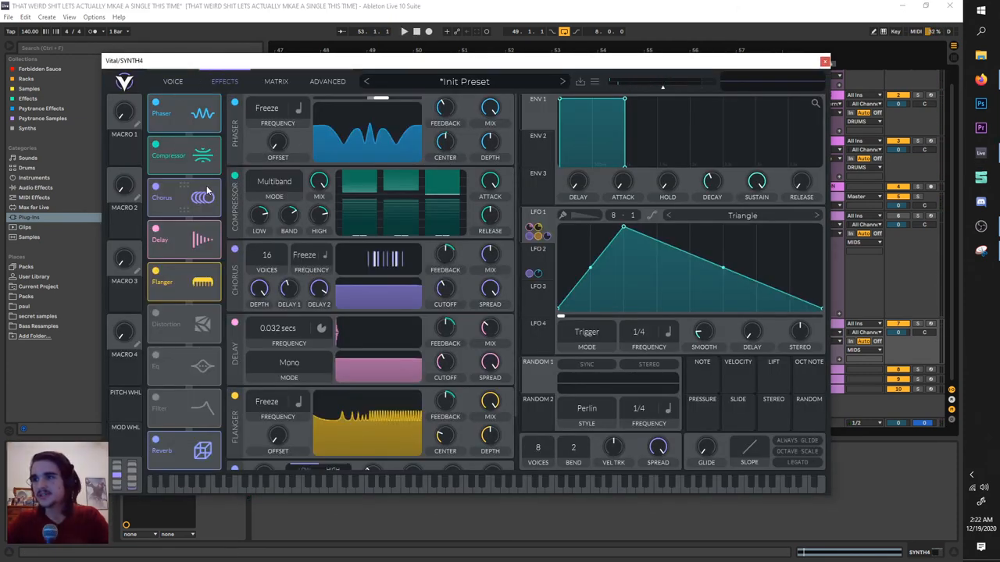
scroll(down, 3)
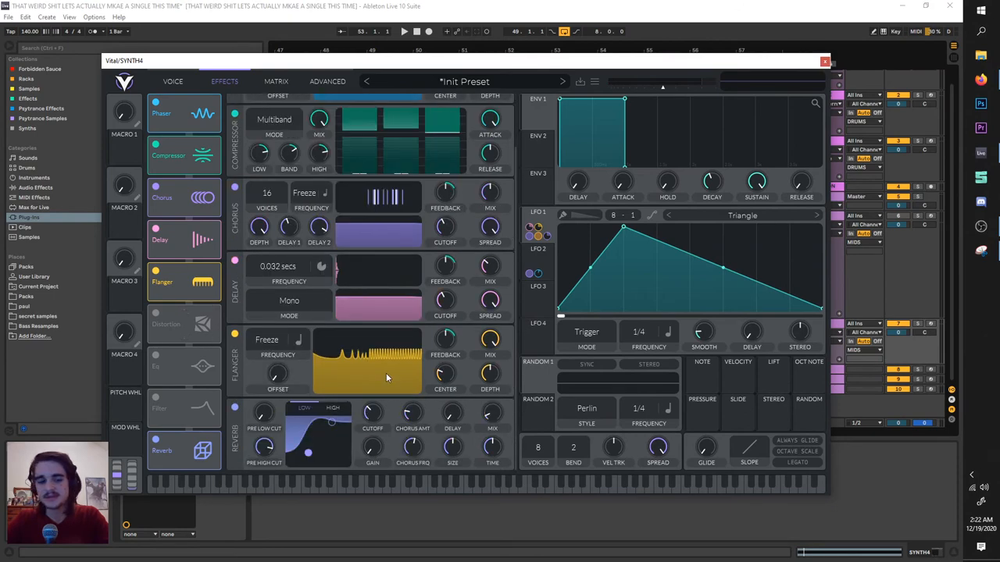
mouse_move(372, 382)
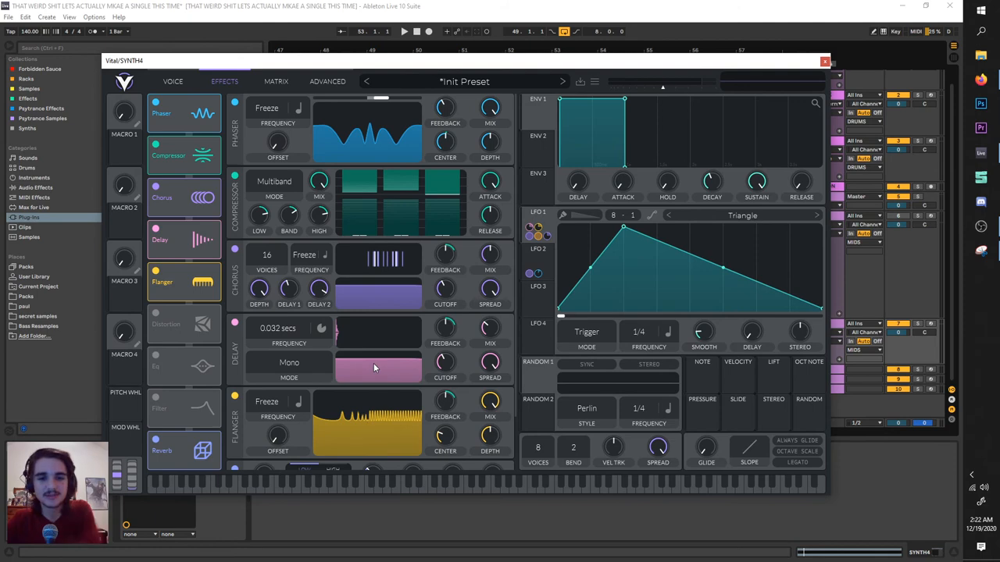
mouse_move(407, 310)
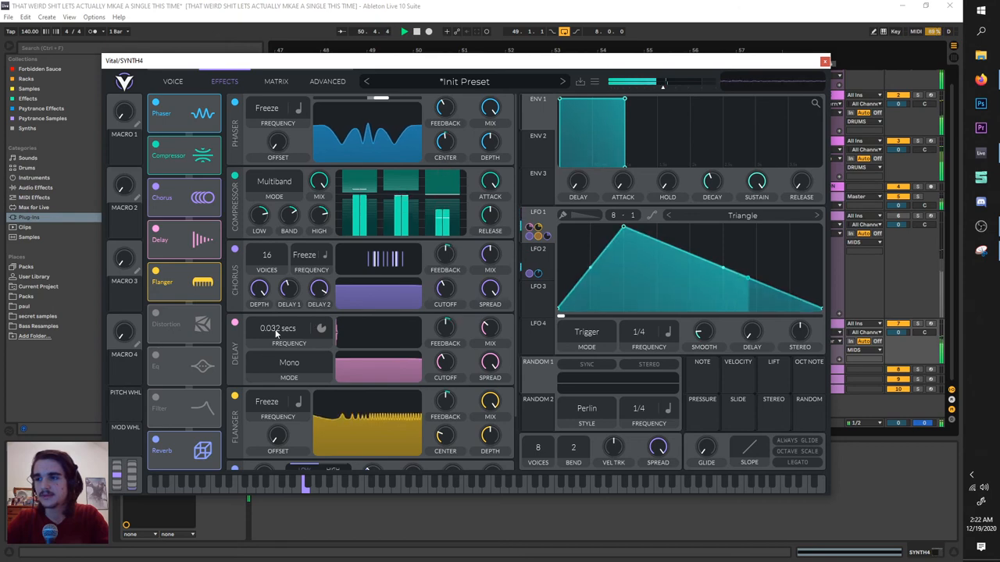
drag(278, 328, 278, 336)
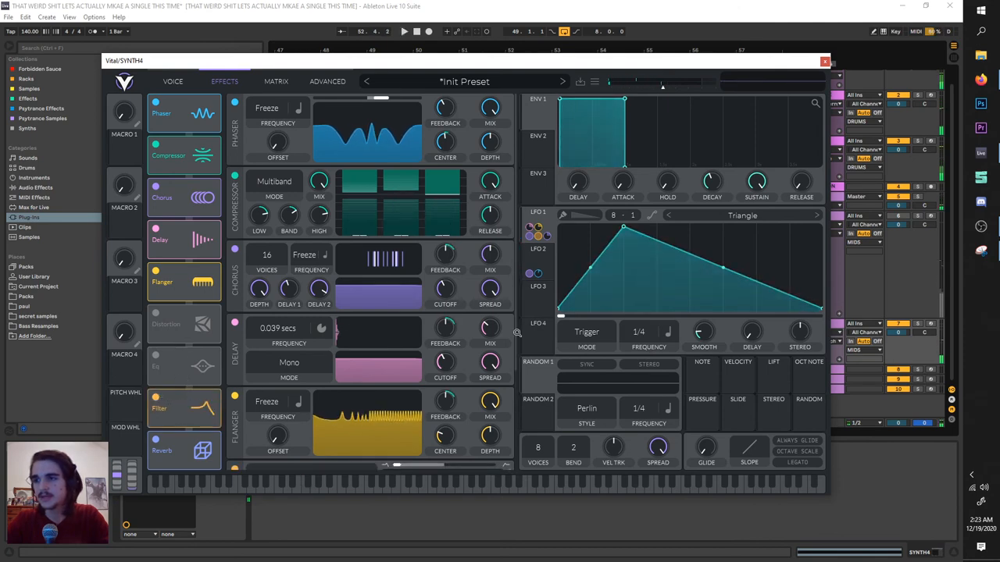
- Switch the Filter effect to the Comb > Low High Comb model, then return to the Voice page
scroll(down, 3)
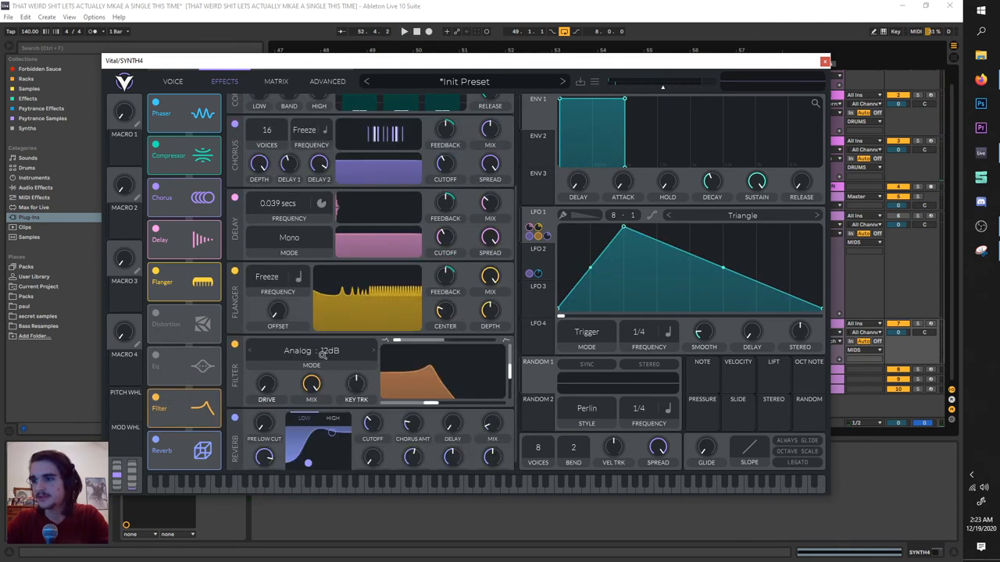
click(309, 350)
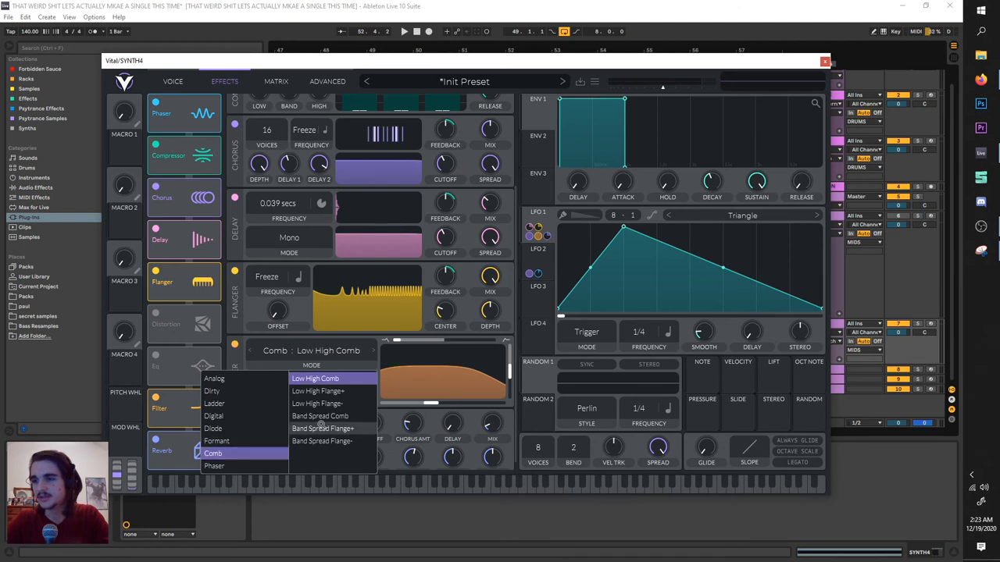
click(320, 417)
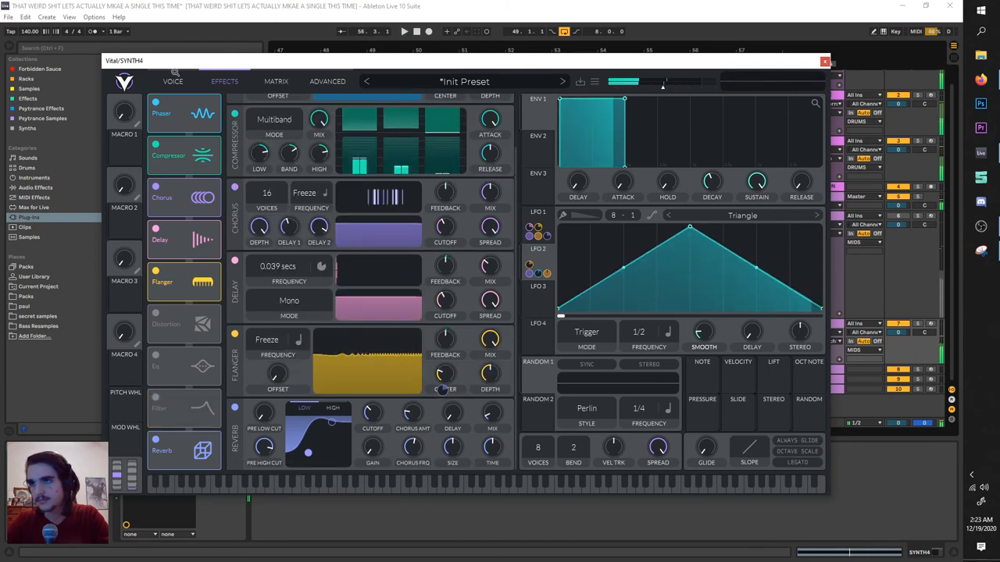
click(173, 81)
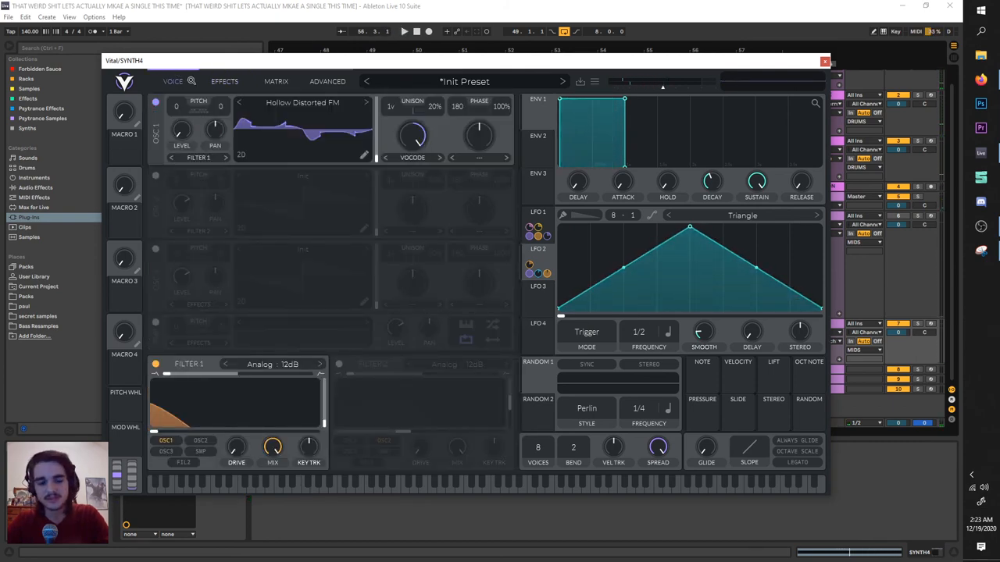
- Switch Vital's page, then close the Vital plugin window to reveal Live's arrangement
click(224, 81)
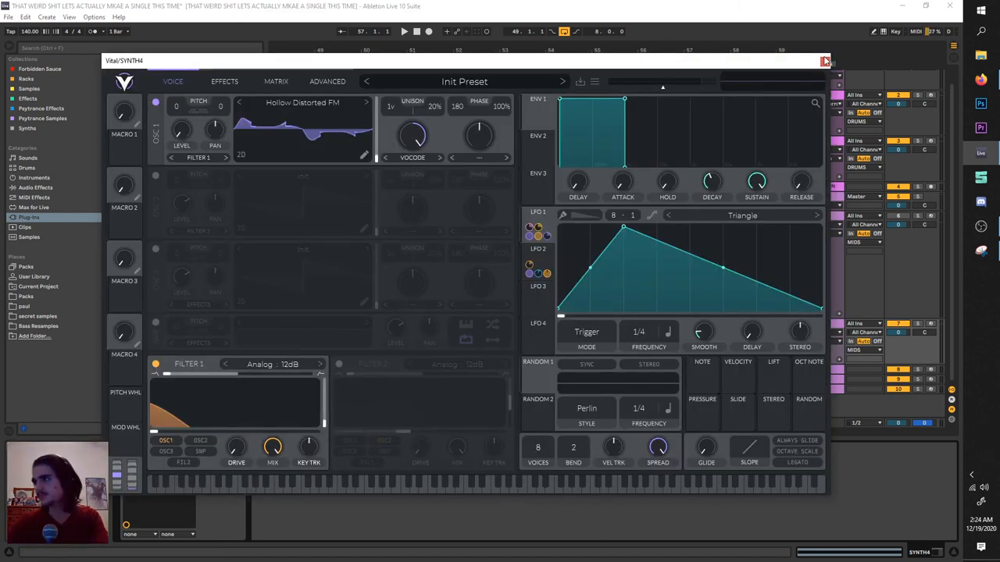
click(825, 58)
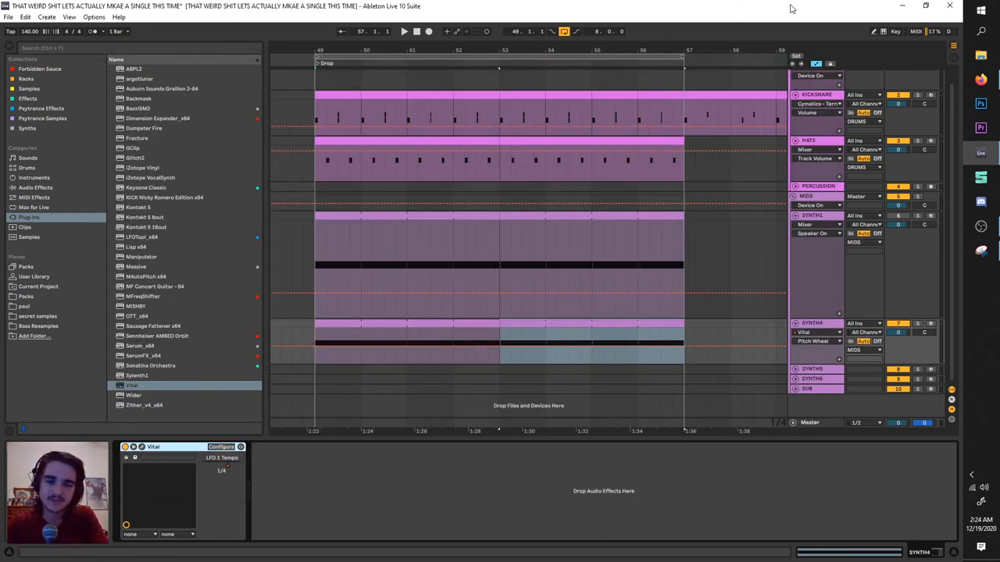